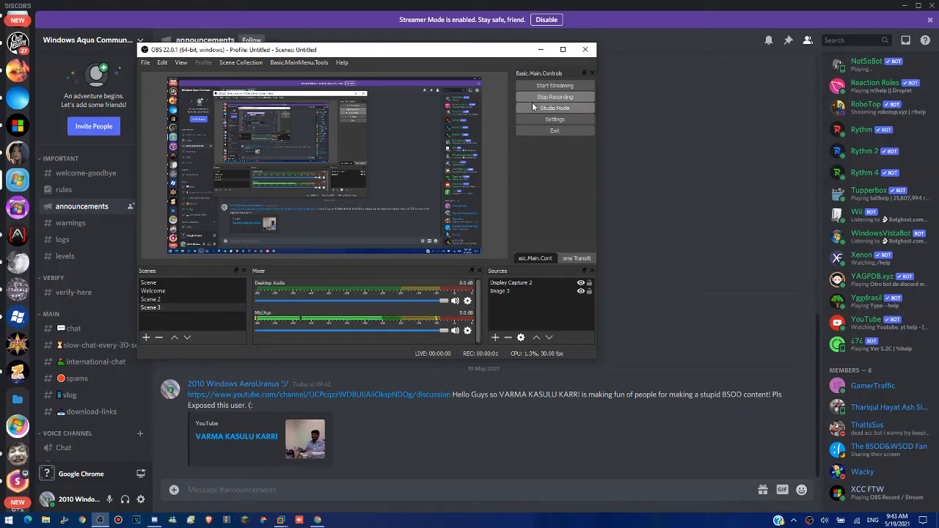
Bring Chrome forward and show the VARMA KASULU KARRI channel's 13 discussion comments.
left_click(585, 49)
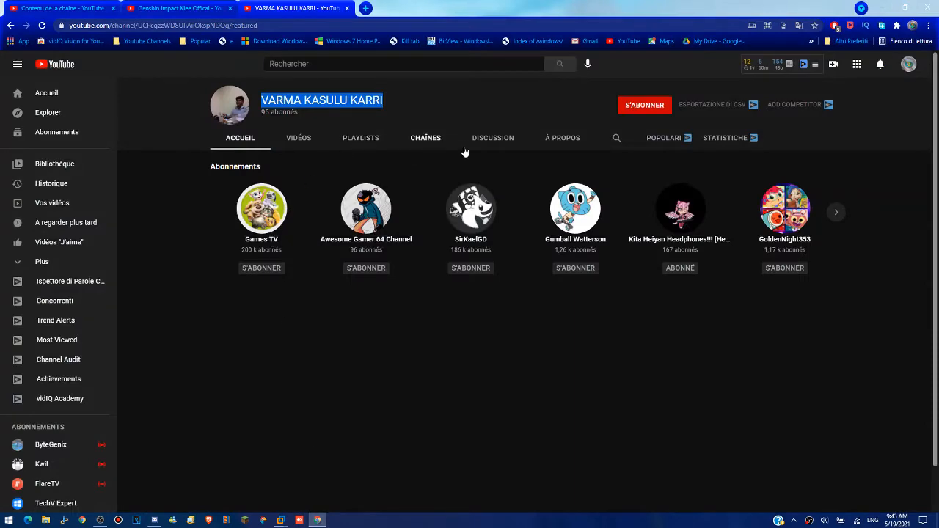
left_click(493, 138)
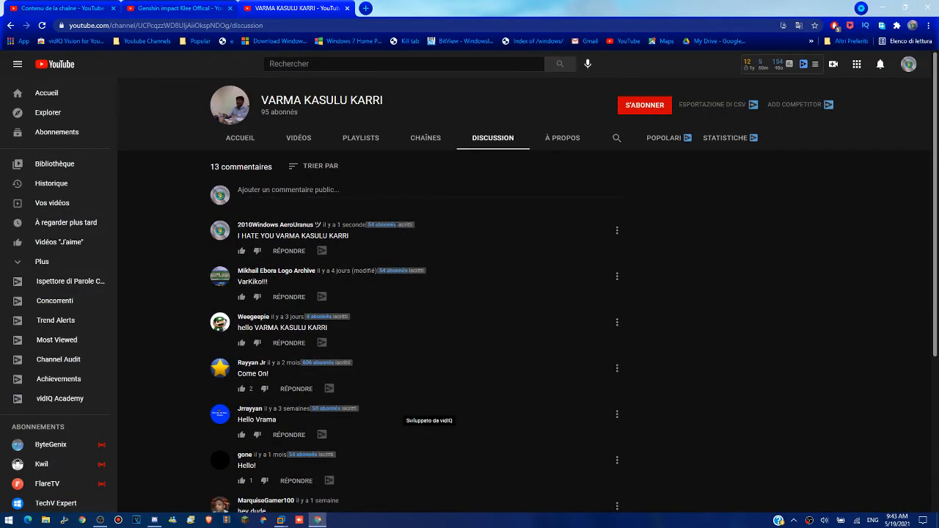
mouse_move(372, 172)
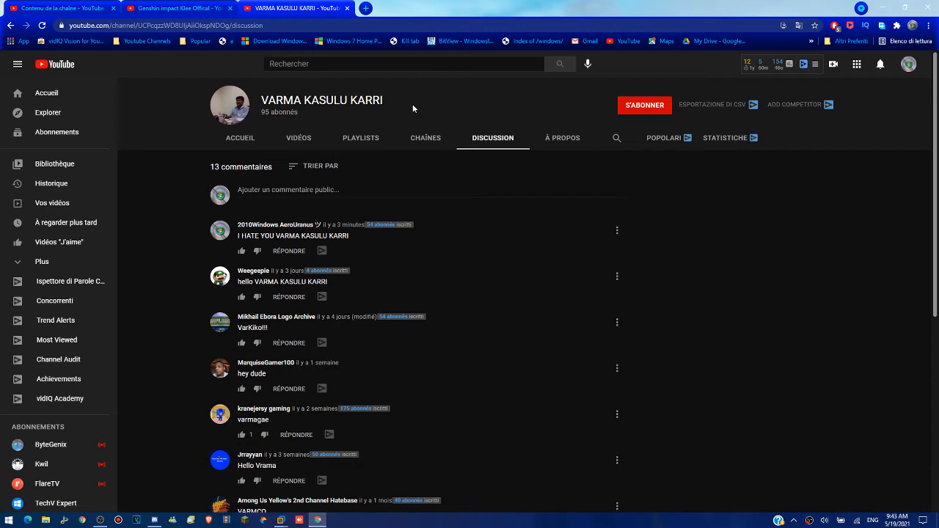
mouse_move(350, 203)
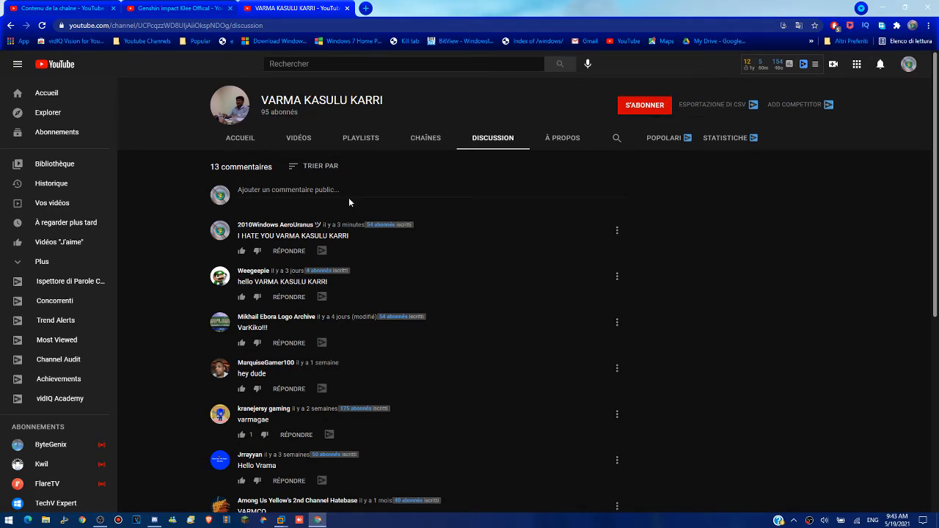
mouse_move(155, 144)
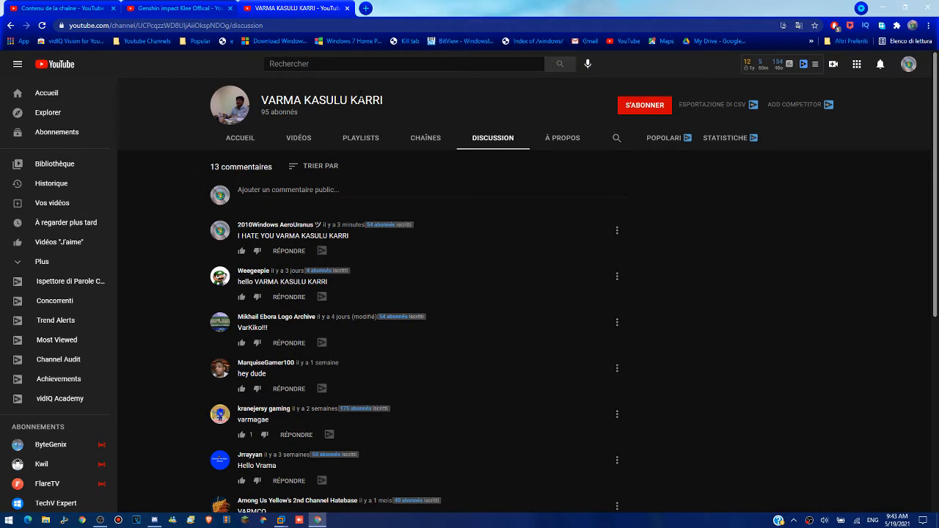
mouse_move(388, 124)
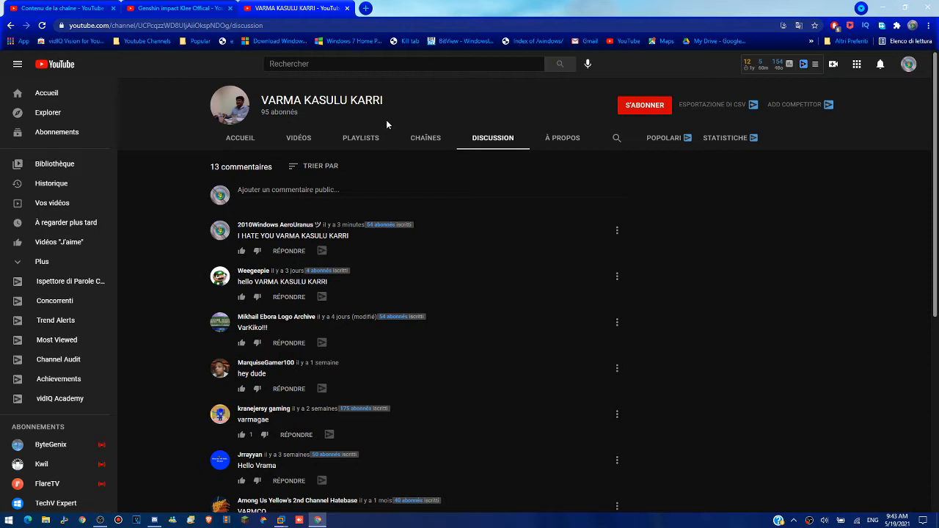
mouse_move(416, 89)
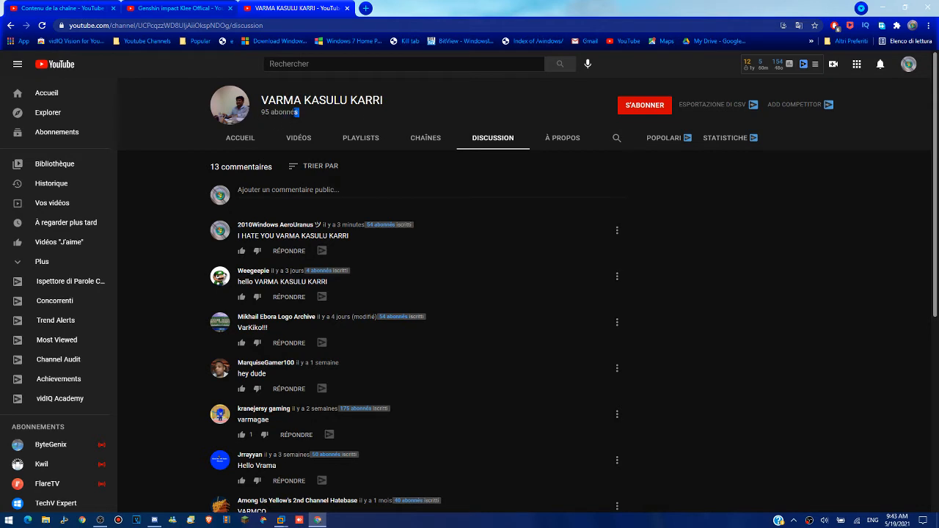
double_click(321, 101)
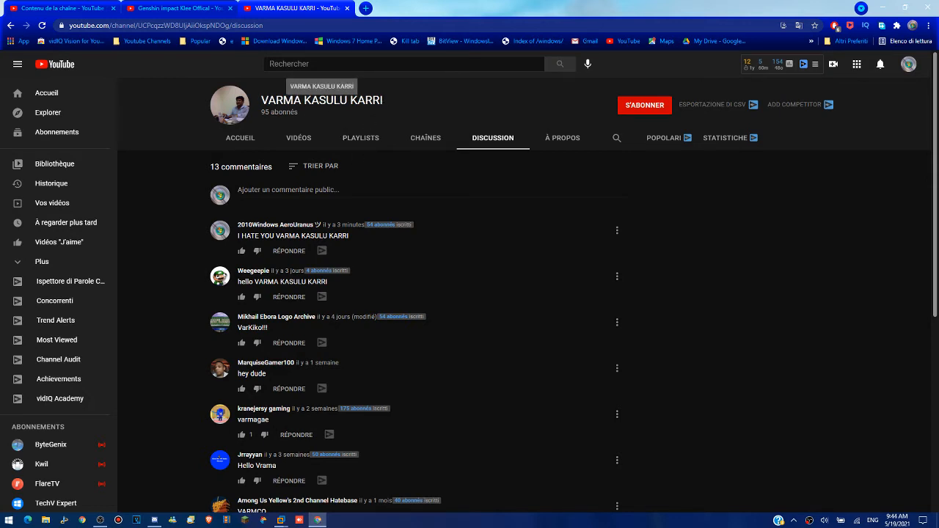
mouse_move(497, 83)
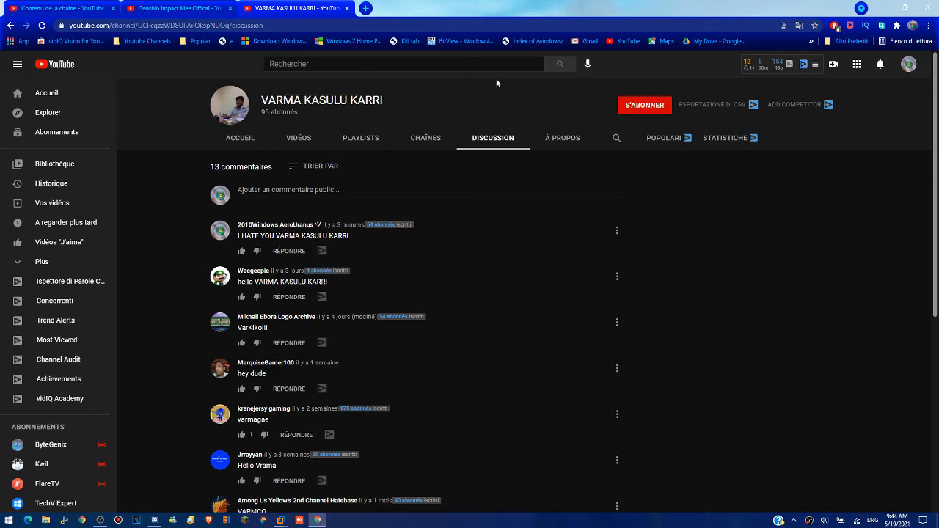
mouse_move(415, 241)
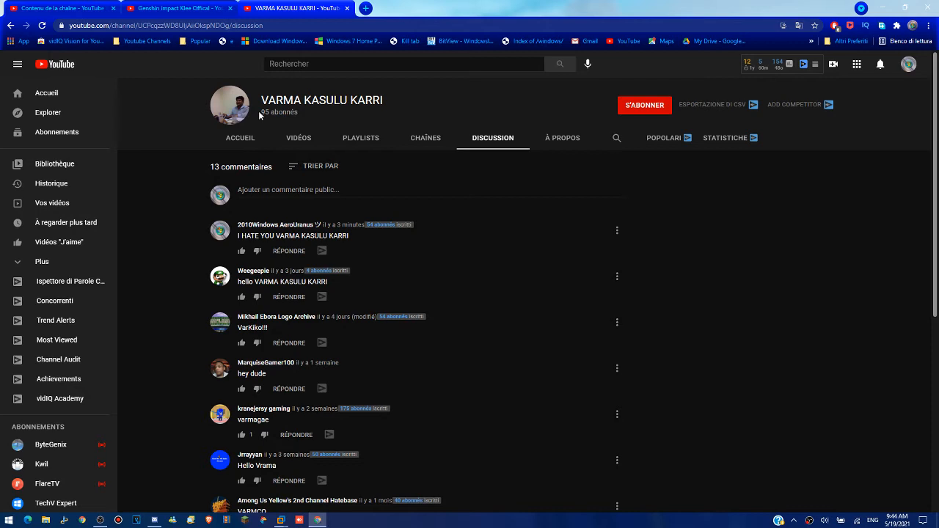
mouse_move(320, 113)
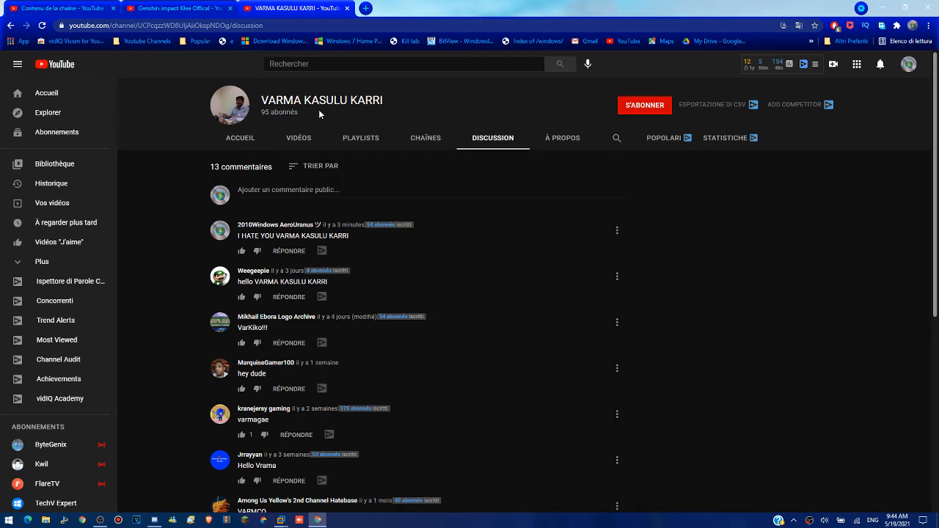
mouse_move(768, 196)
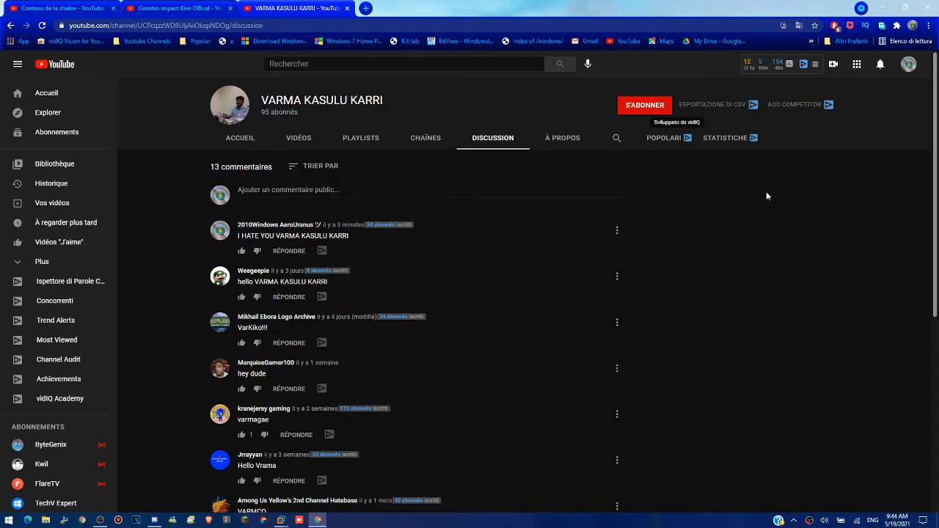
mouse_move(756, 156)
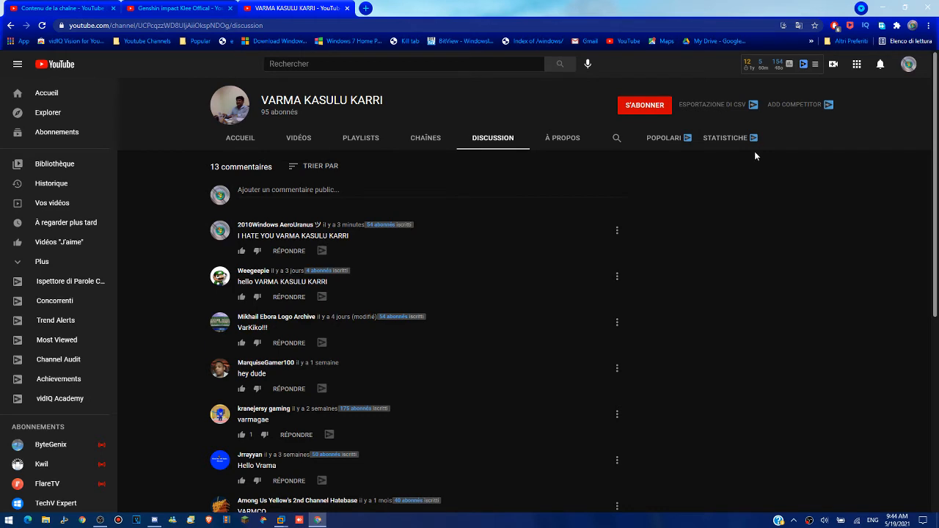
mouse_move(321, 100)
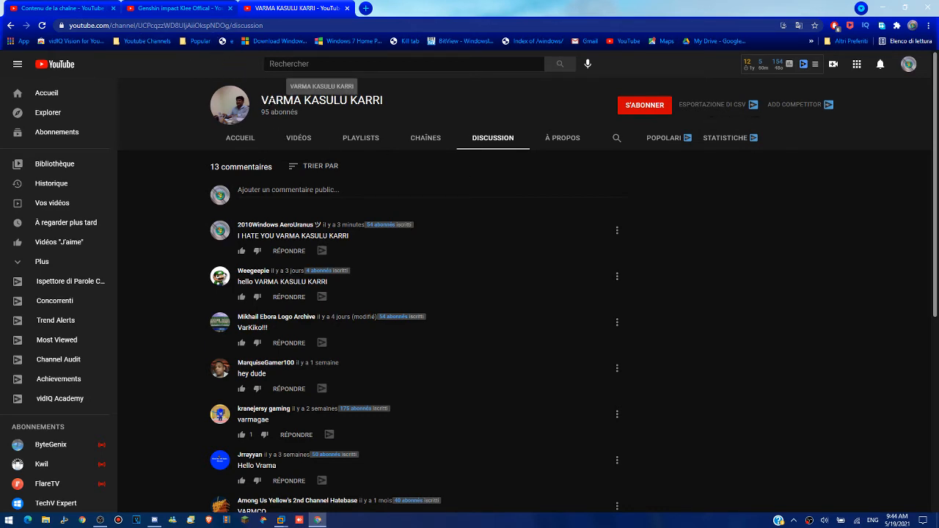
mouse_move(392, 123)
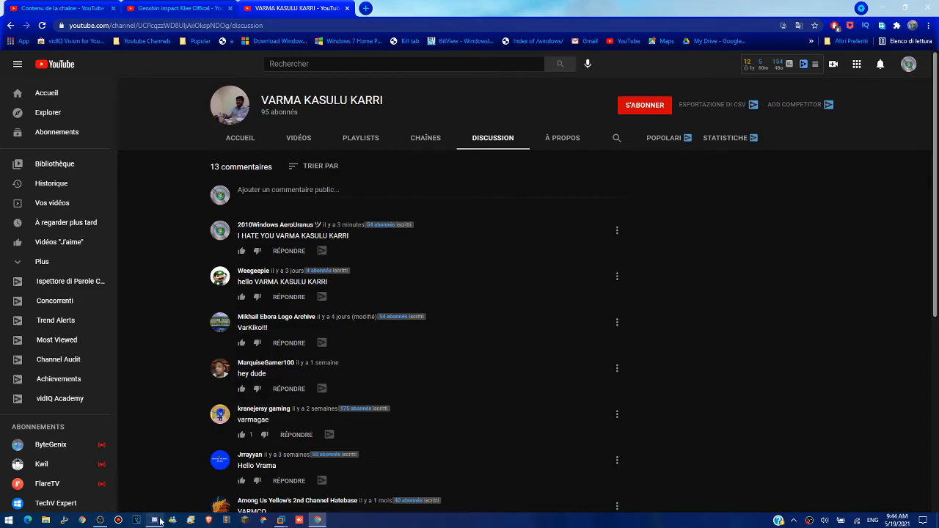
Bring Discord forward and scroll up to the #announcements post linking the discussion page.
left_click(154, 520)
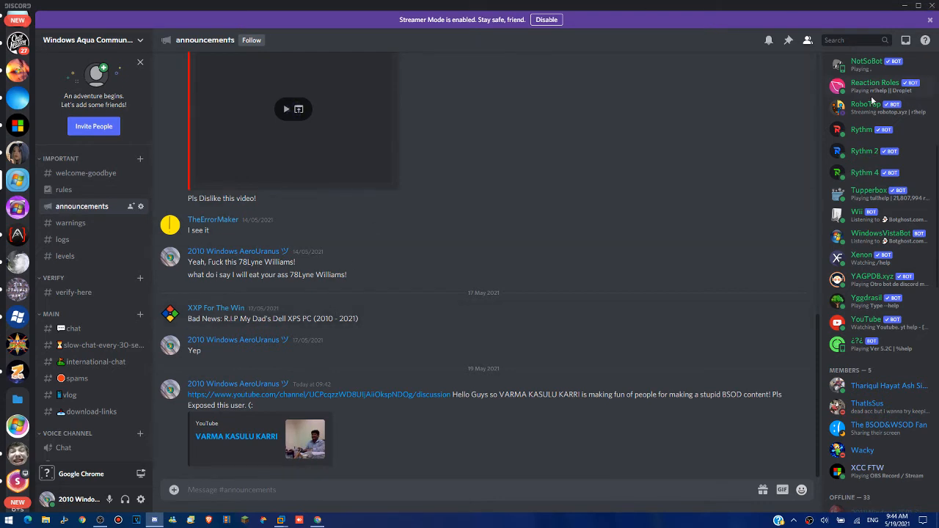
scroll("up", 3)
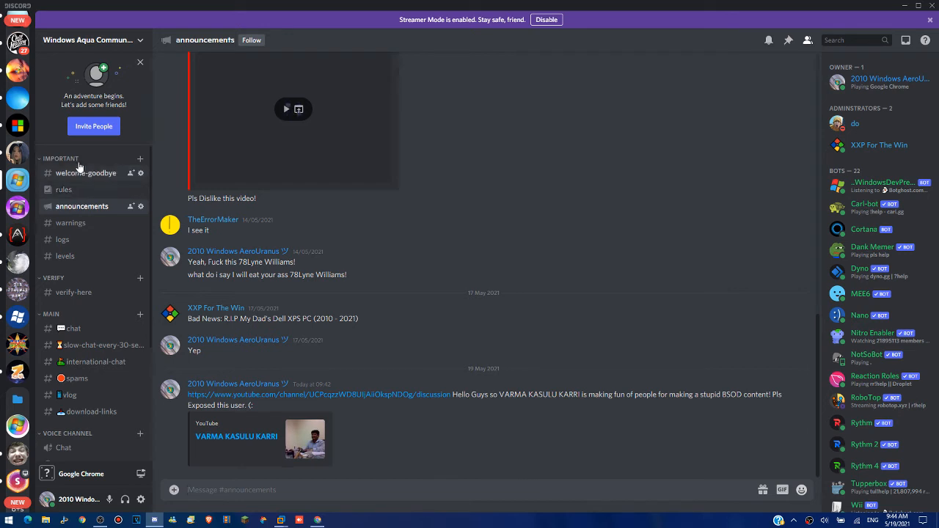
mouse_move(424, 174)
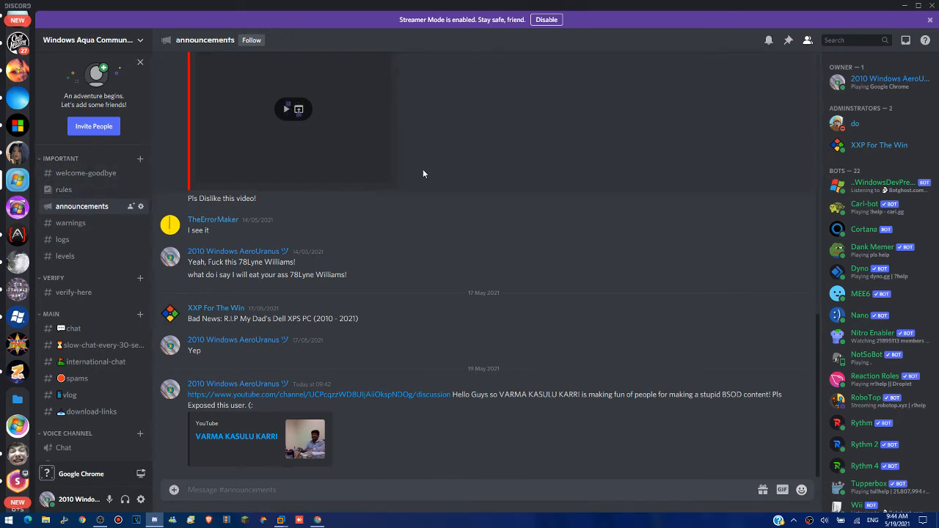
mouse_move(262, 234)
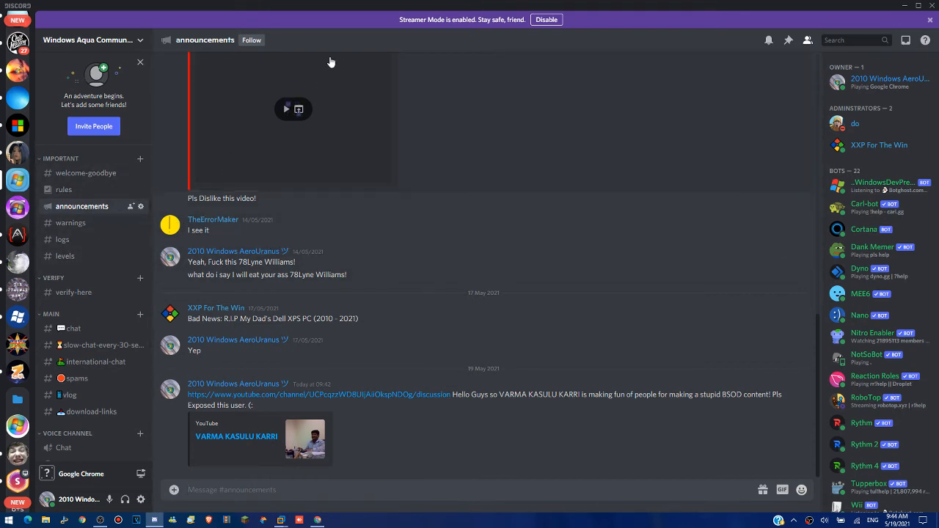
mouse_move(808, 137)
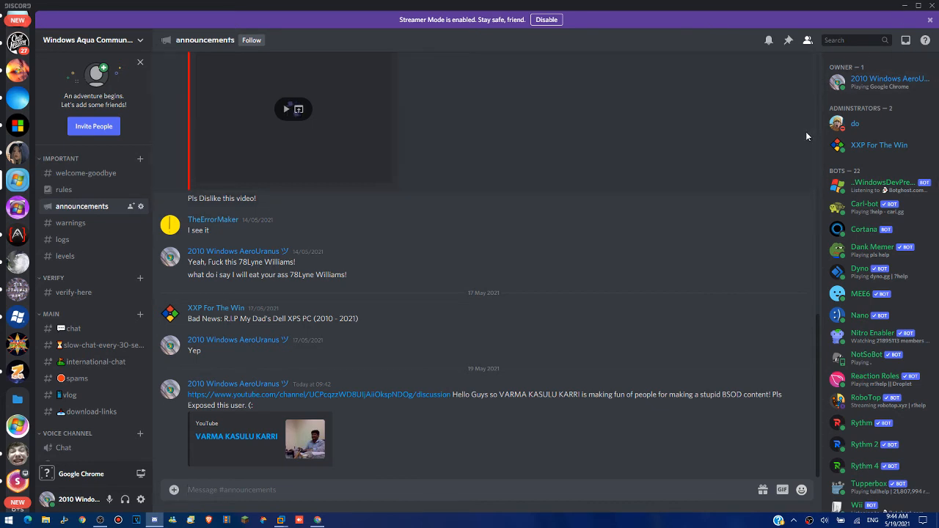
mouse_move(794, 196)
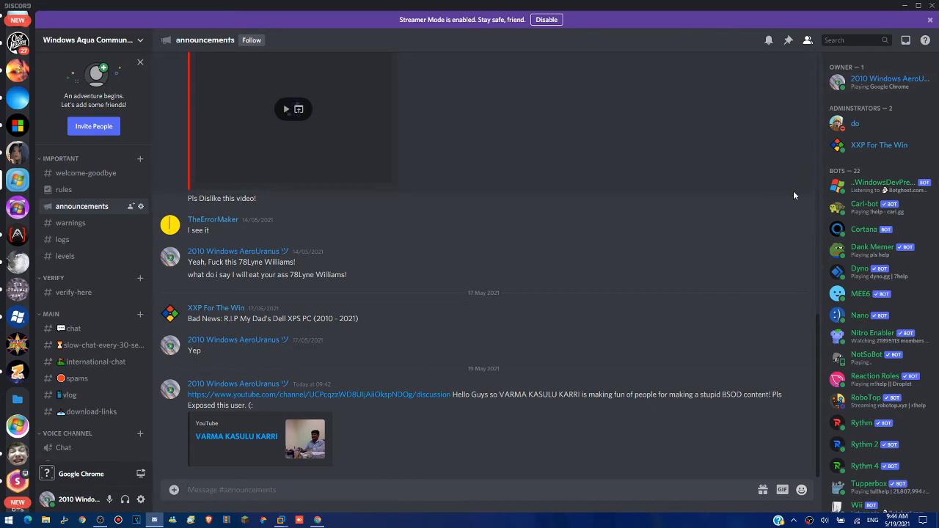